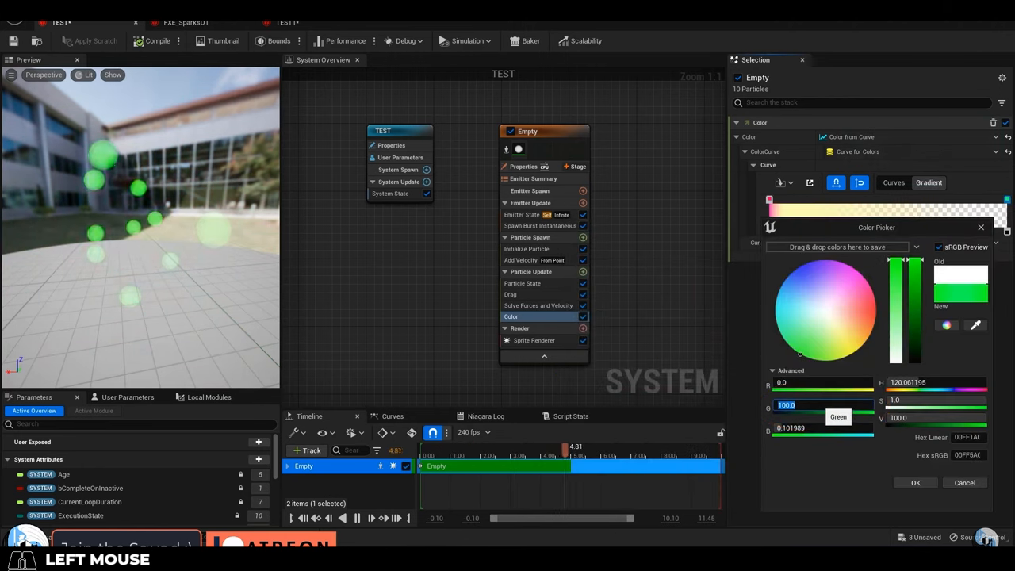
# Step: Close the Niagara color picker and scroll through the Curve Atlas documentation
pyautogui.click(916, 483)
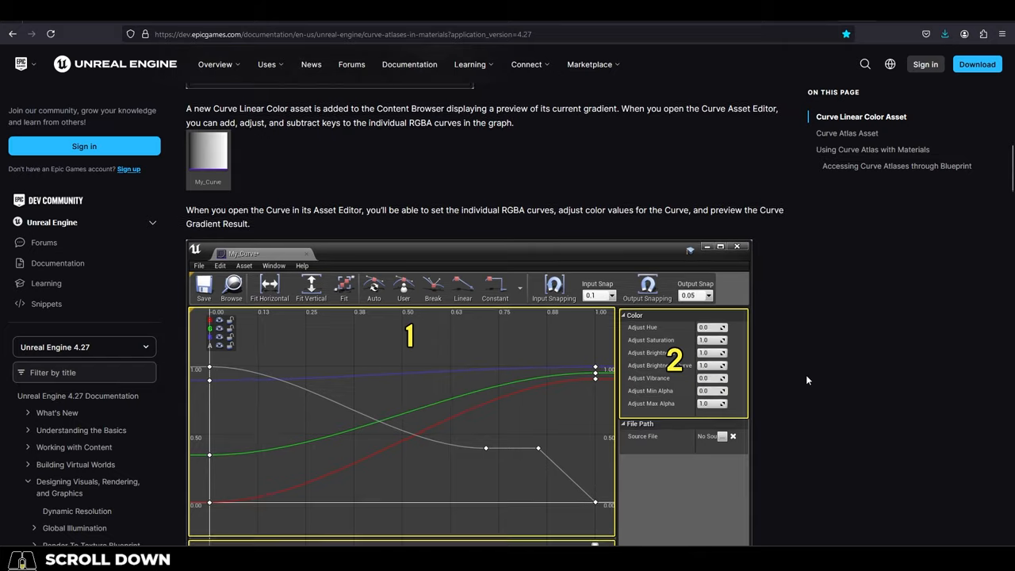
pyautogui.scroll(-3)
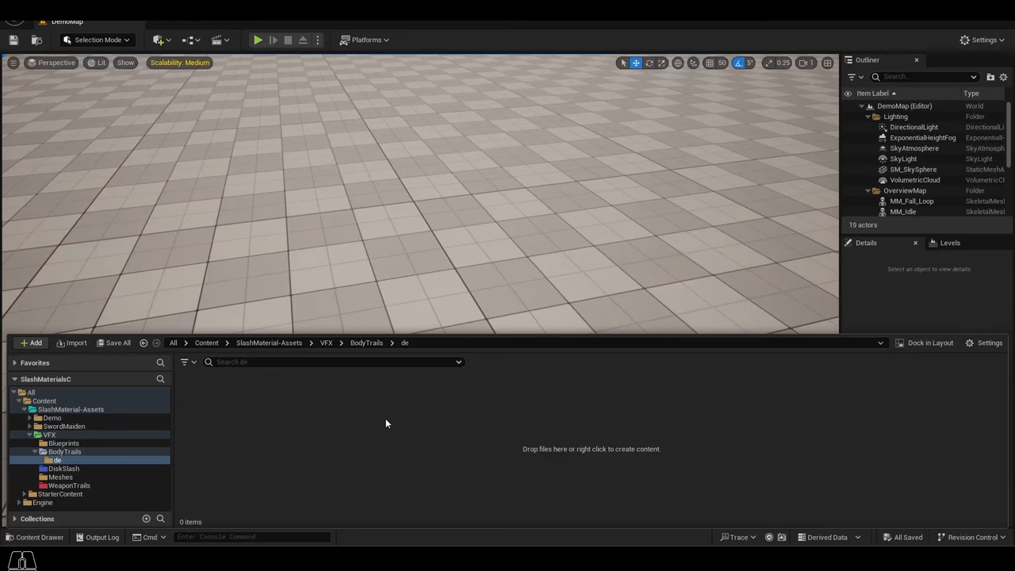
# Step: Create the CC_DemoRamp Linear Color curve in the de folder and add a gradient key
pyautogui.rightClick(386, 424)
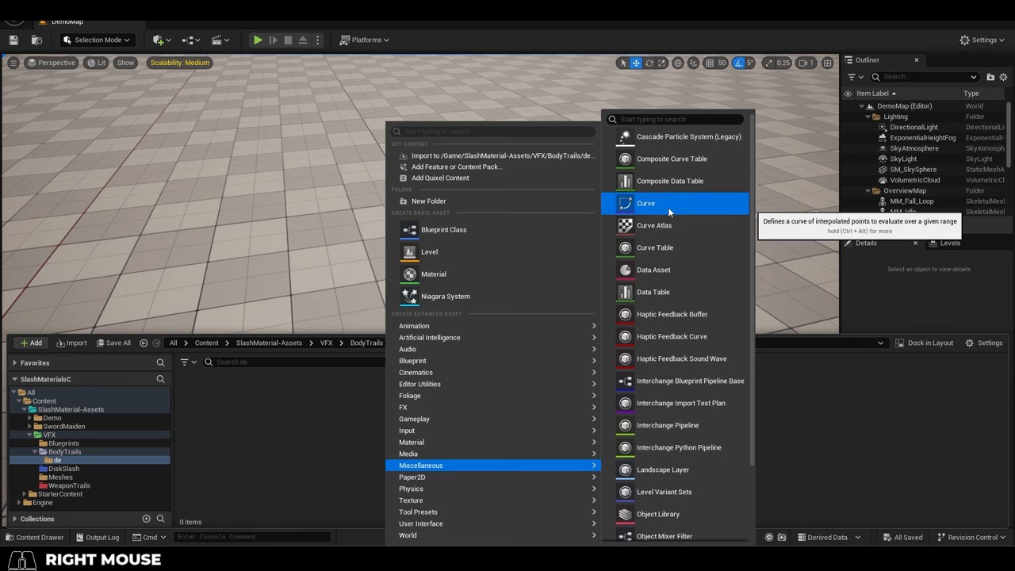
pyautogui.click(647, 204)
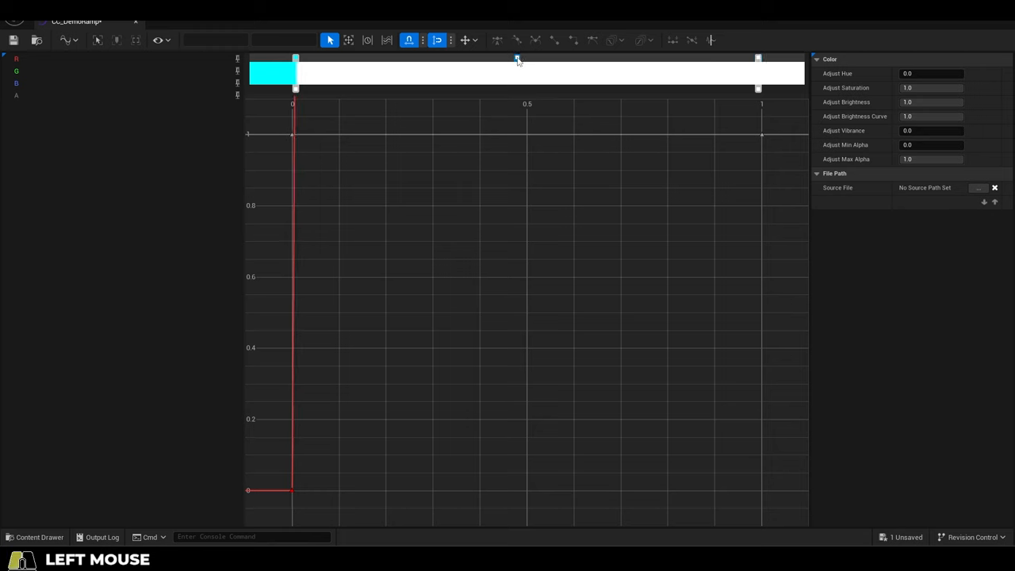
pyautogui.click(517, 59)
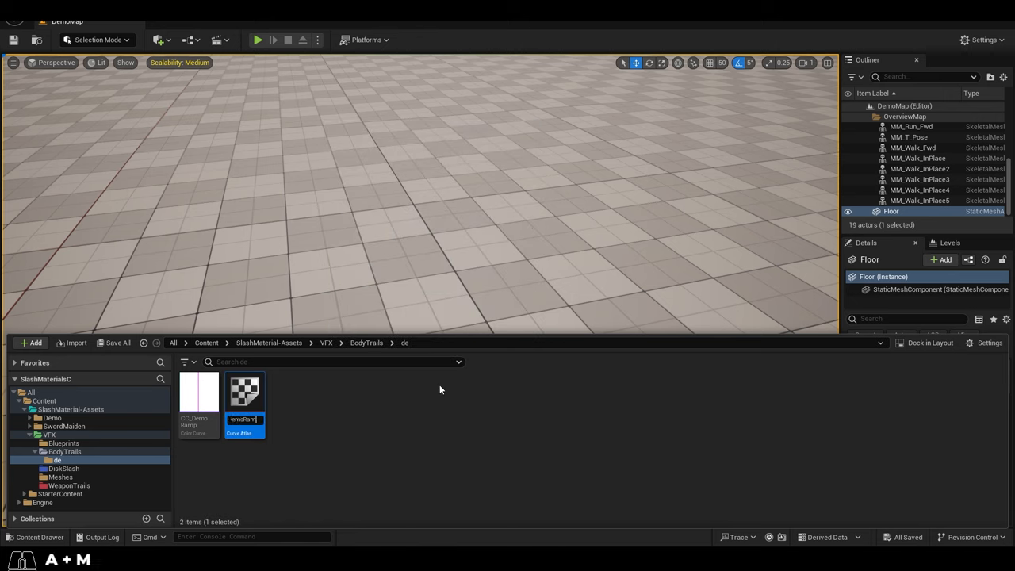
# Step: Open the CA_DemoRamp curve atlas and add a Curve Atlas Row Parameter to M_bodyTrail
pyautogui.doubleClick(244, 397)
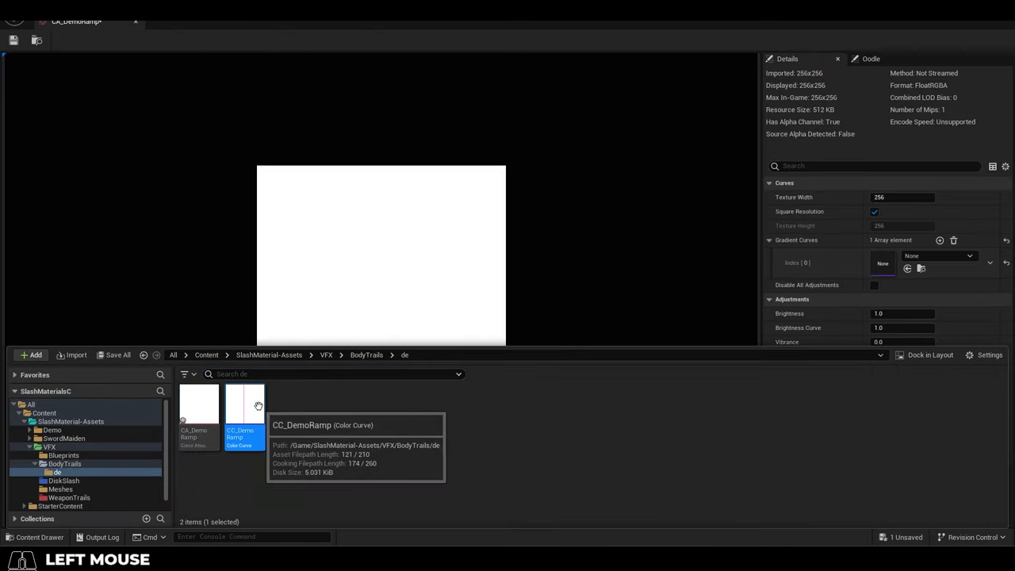
pyautogui.press('ctrl+space')
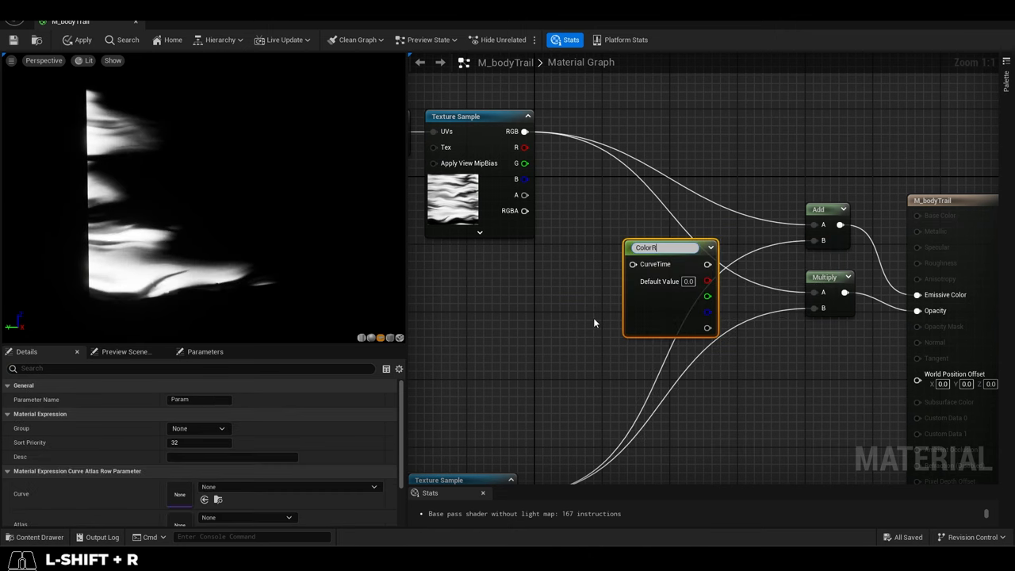
# Step: Select the ColorRamp node, wire its output into Add A, and refresh the purple preview
pyautogui.click(39, 537)
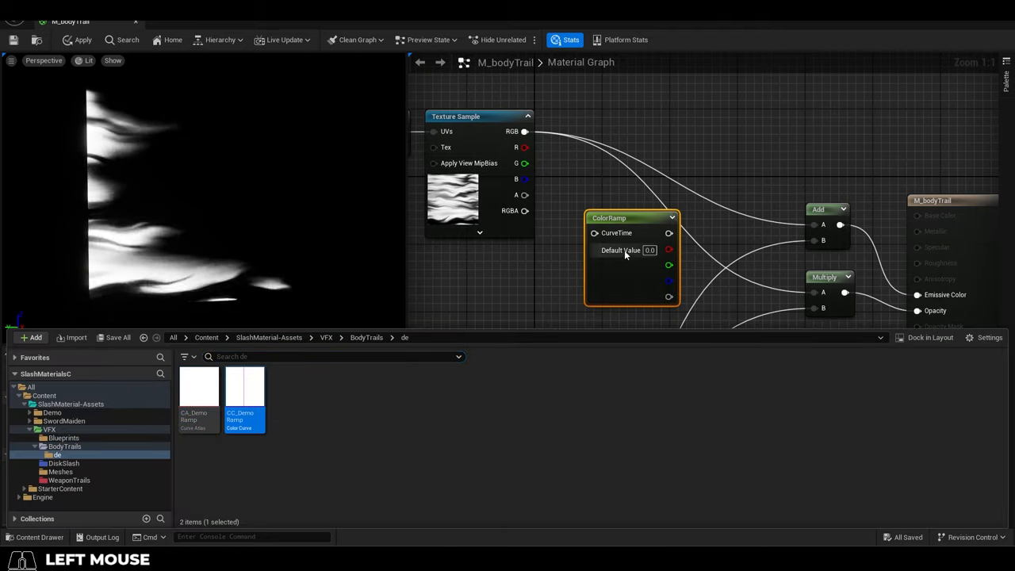
pyautogui.click(631, 218)
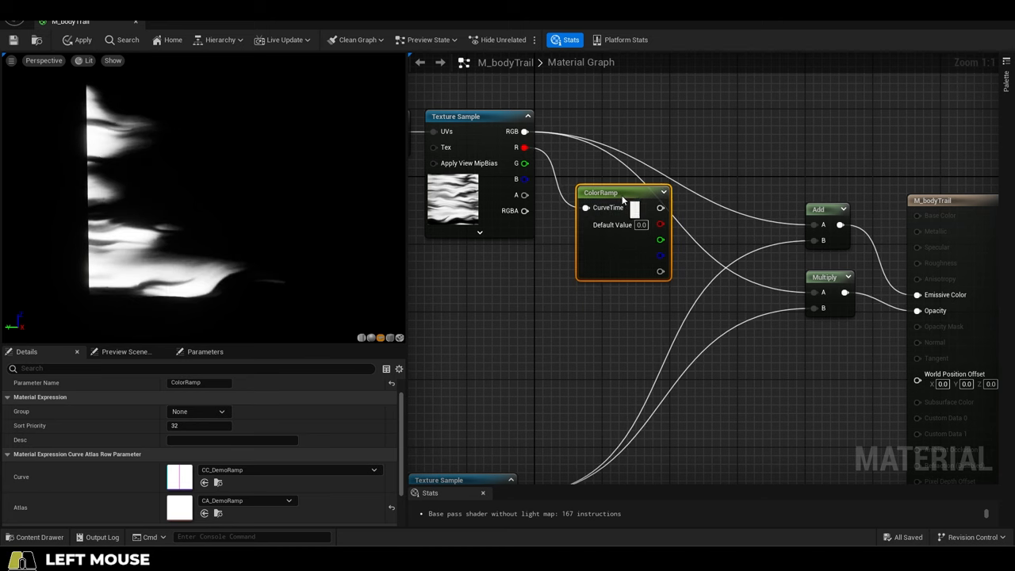
pyautogui.moveTo(661, 208); pyautogui.dragTo(824, 225)
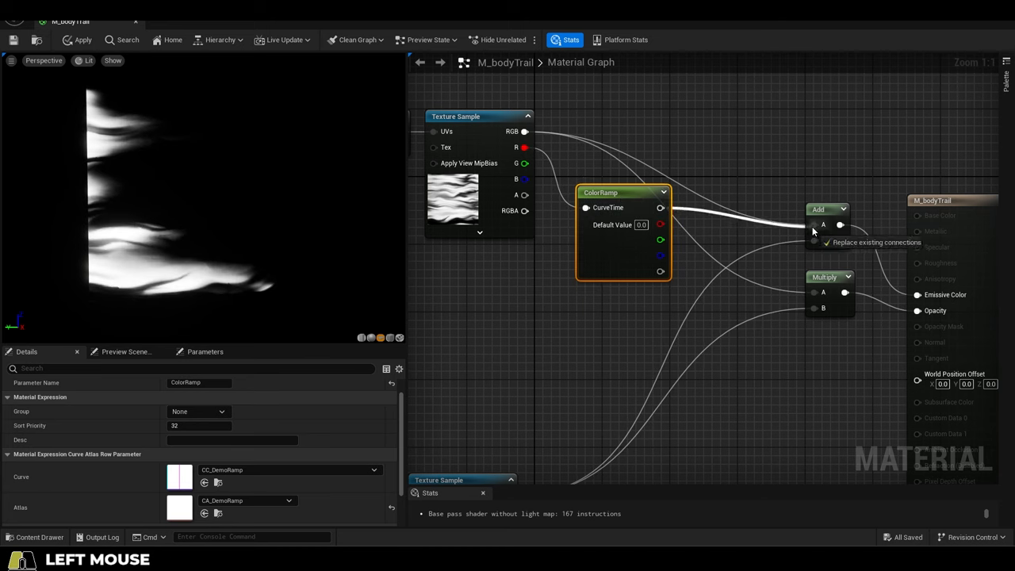
pyautogui.click(825, 225)
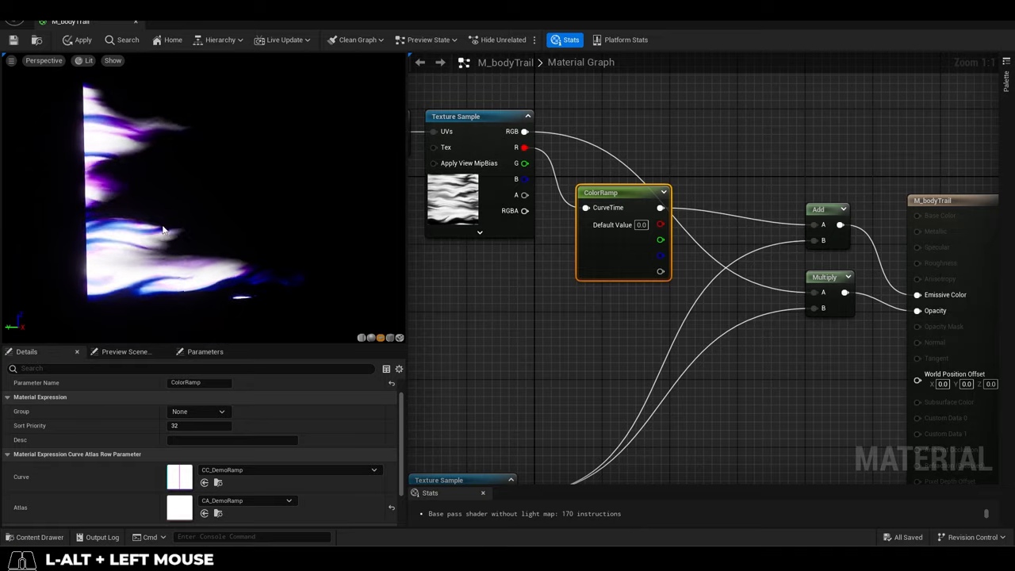
pyautogui.moveTo(316, 287)
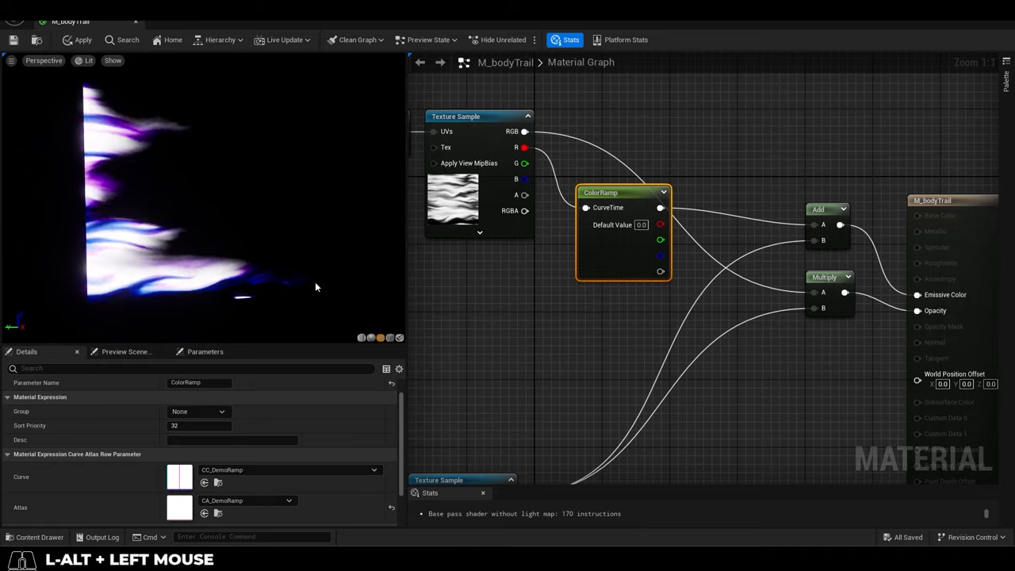